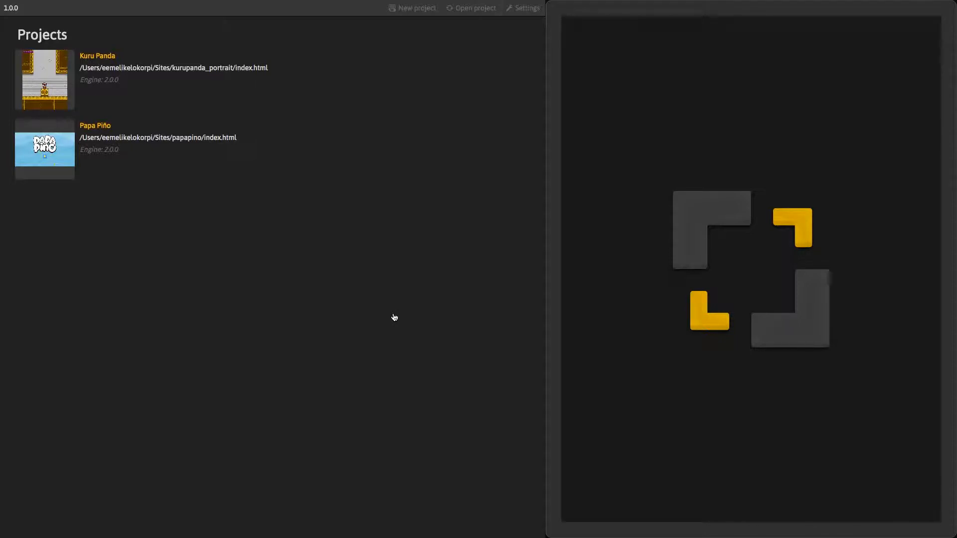
pyautogui.moveTo(393, 314)
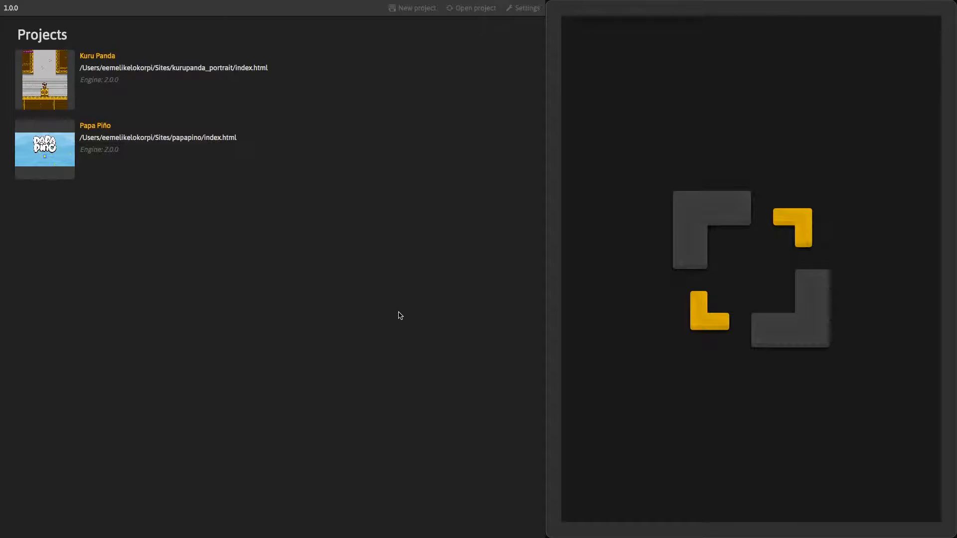
pyautogui.moveTo(398, 318)
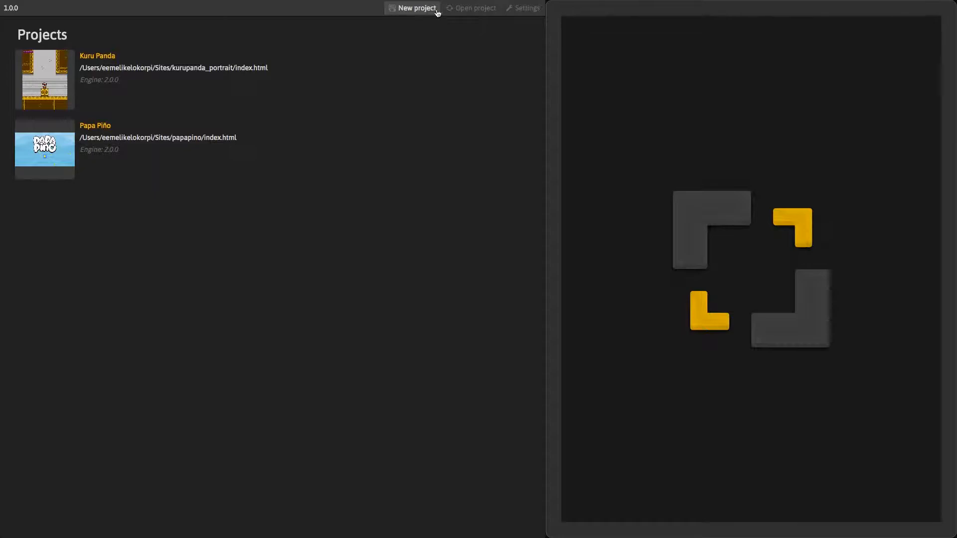
# Review the editor settings panel and dismiss it without changes.
pyautogui.click(524, 8)
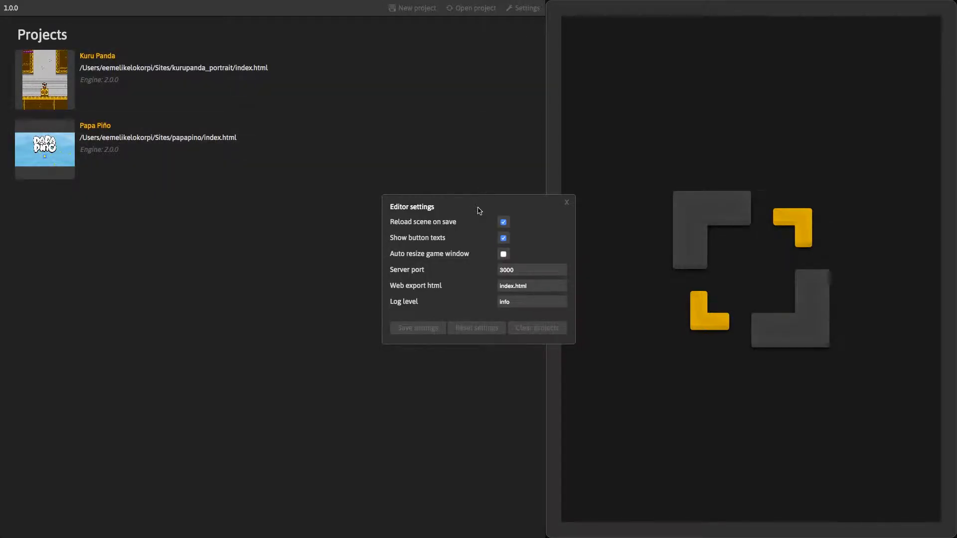
pyautogui.moveTo(482, 332)
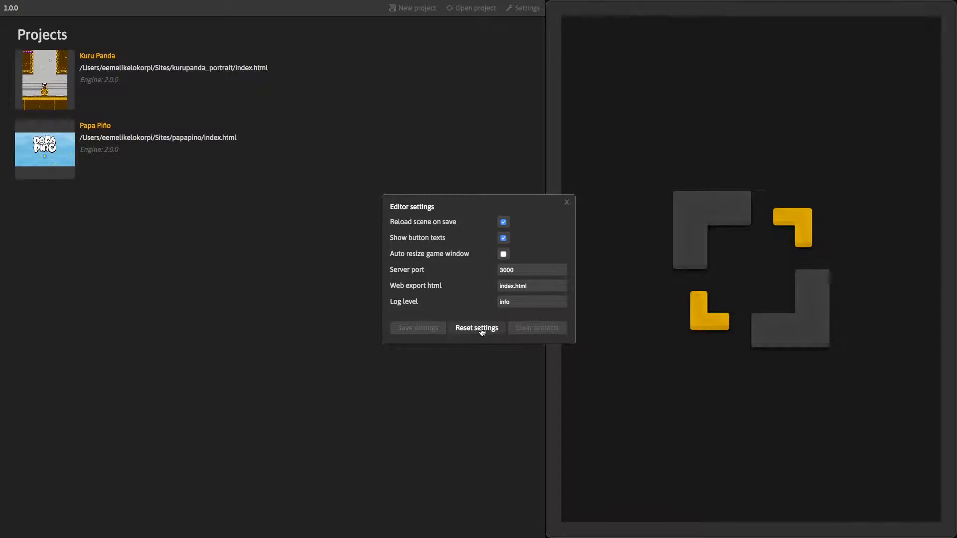
pyautogui.moveTo(565, 206)
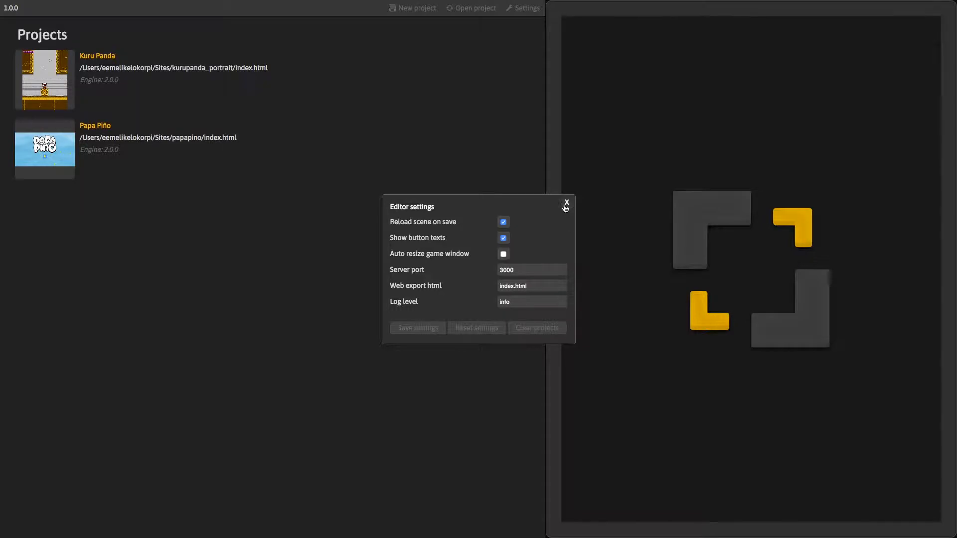
pyautogui.click(566, 202)
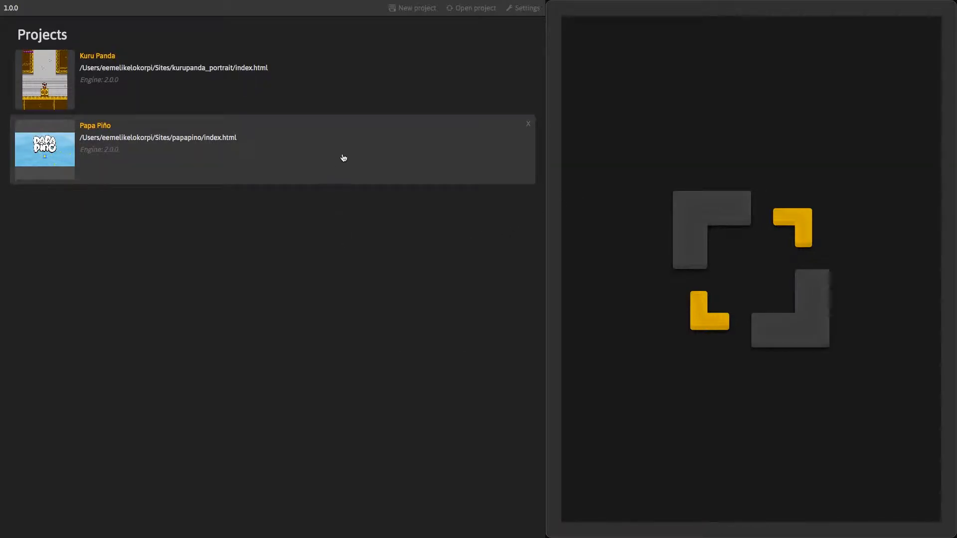
# Remove the Papa Piño project from the list, confirming the removal prompt.
pyautogui.click(528, 123)
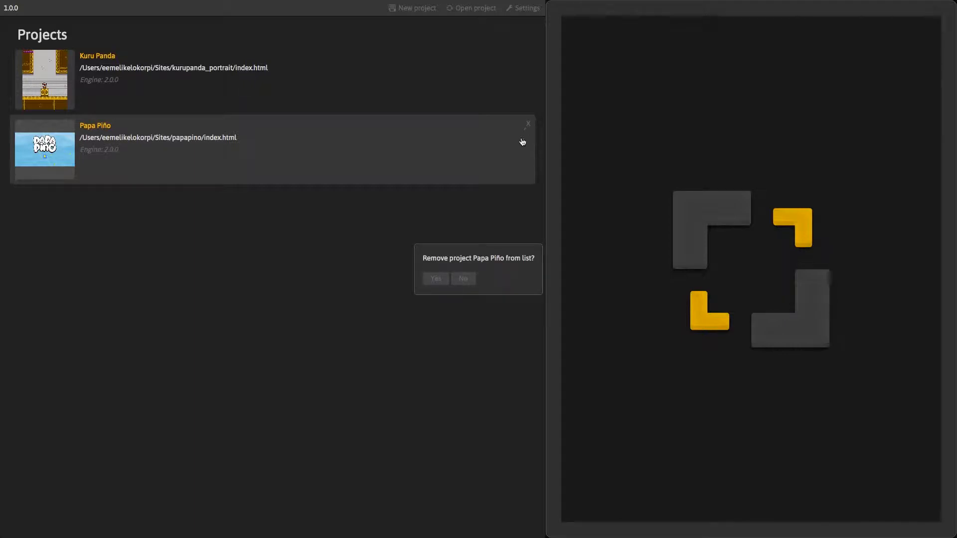
pyautogui.click(435, 279)
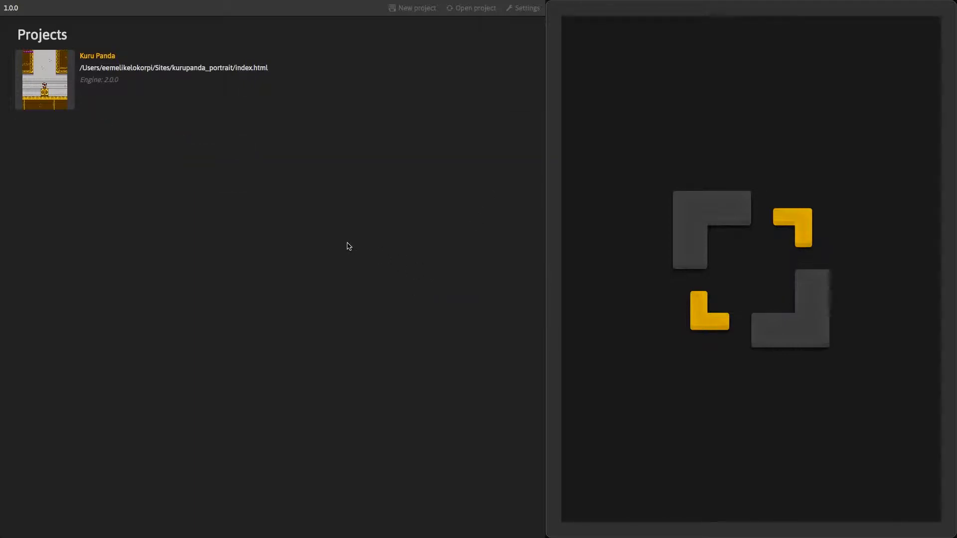
pyautogui.moveTo(244, 118)
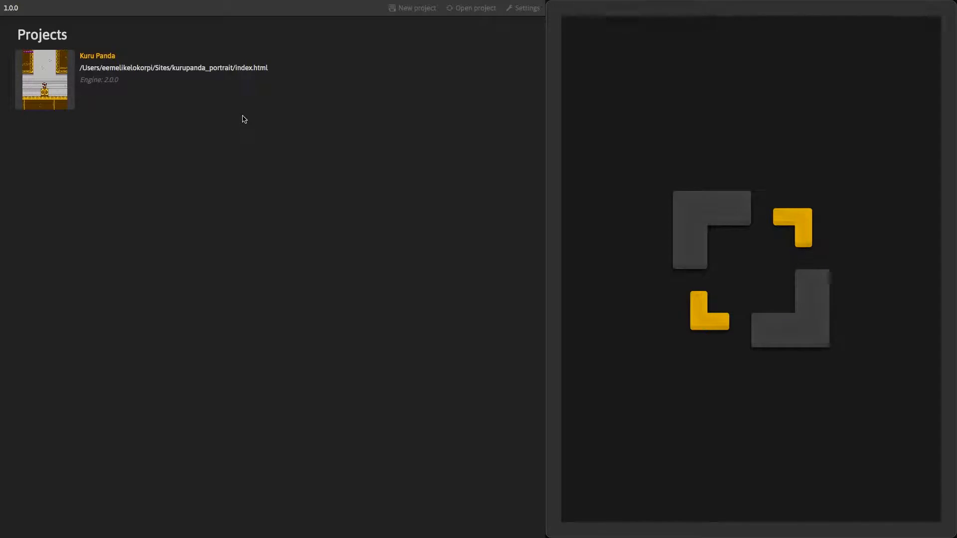
# Load the Kuru Panda project and browse its Assets and Devices sidebar views.
pyautogui.click(44, 78)
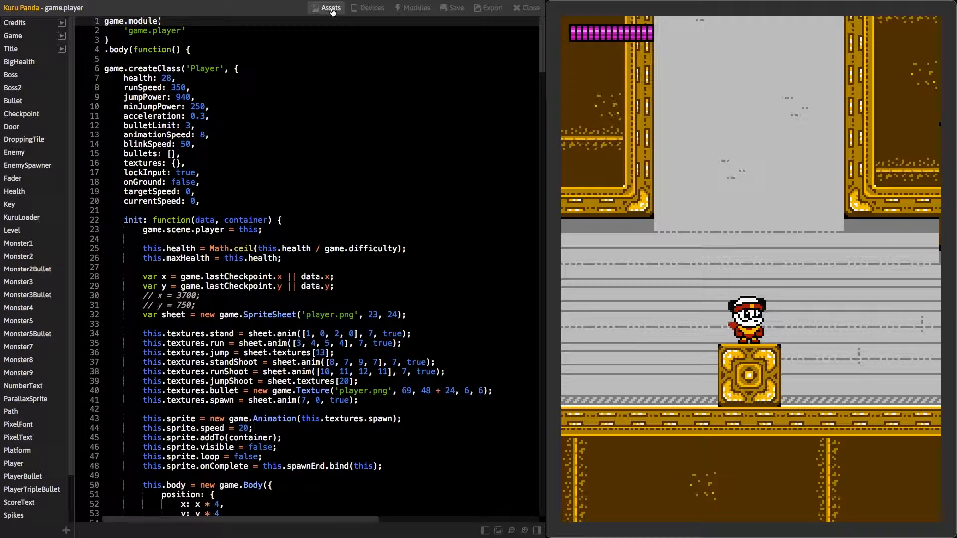
pyautogui.click(330, 8)
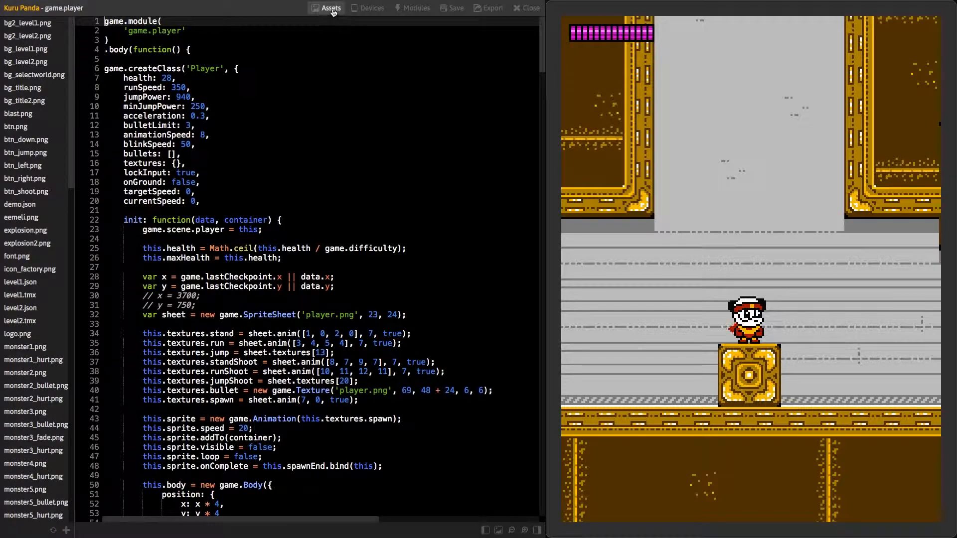
pyautogui.click(373, 8)
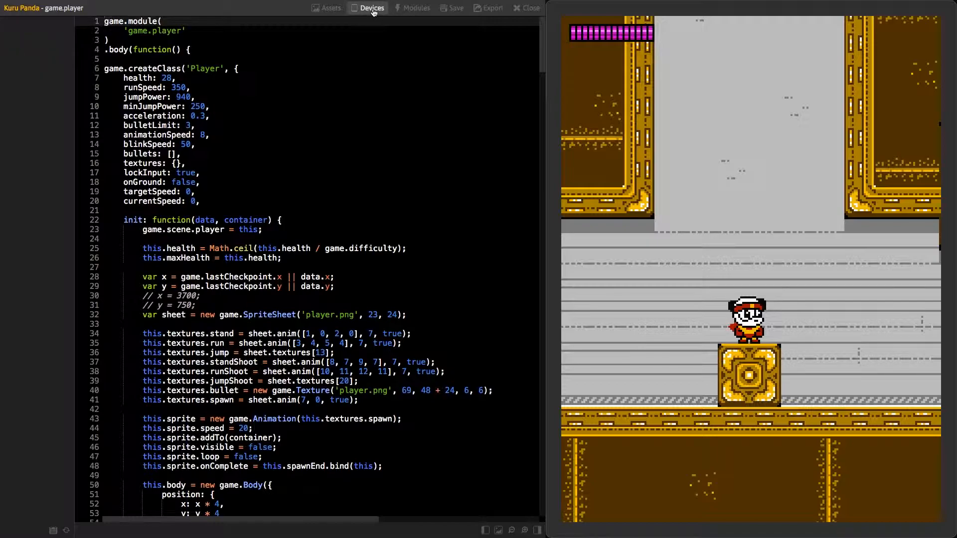
pyautogui.moveTo(416, 13)
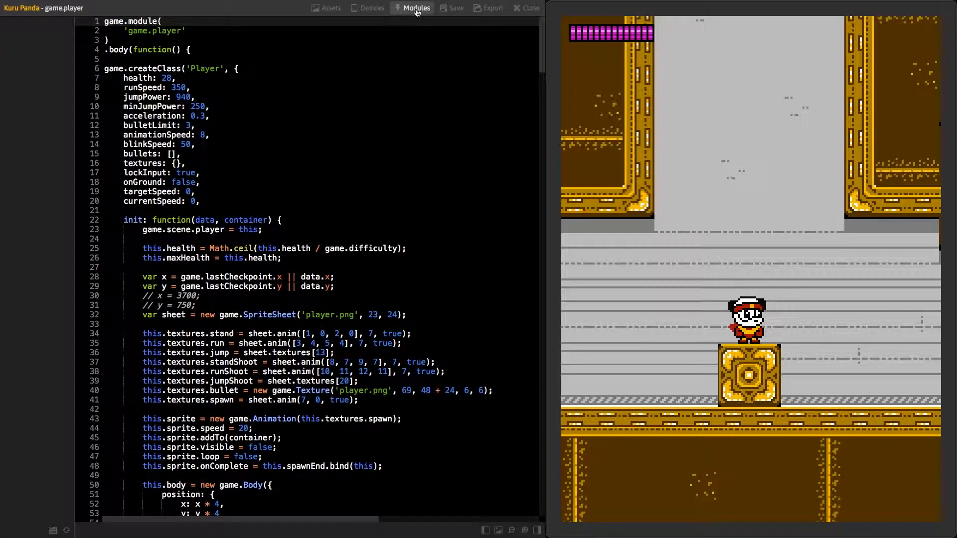
# Browse the Modules and Assets views, ending on the modules list with game.player code shown.
pyautogui.click(416, 8)
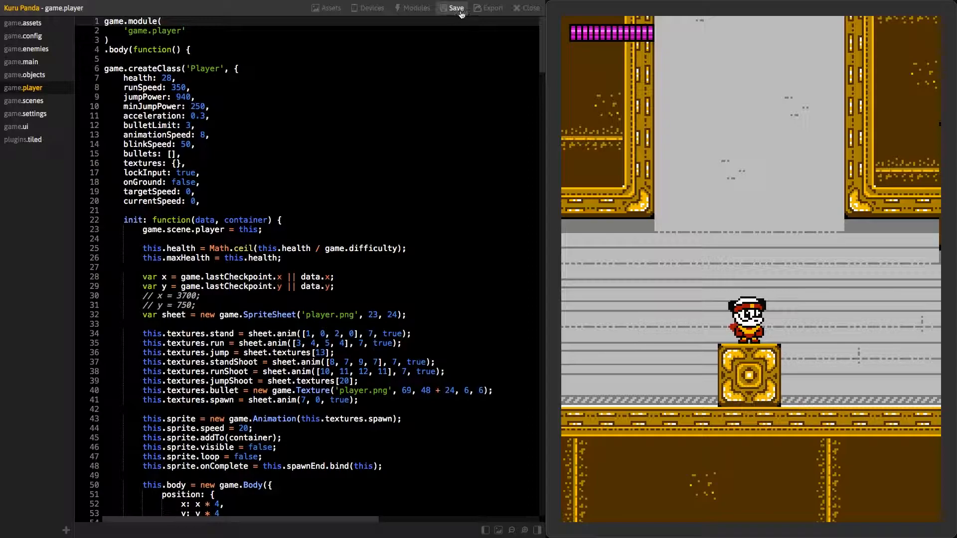
pyautogui.moveTo(492, 12)
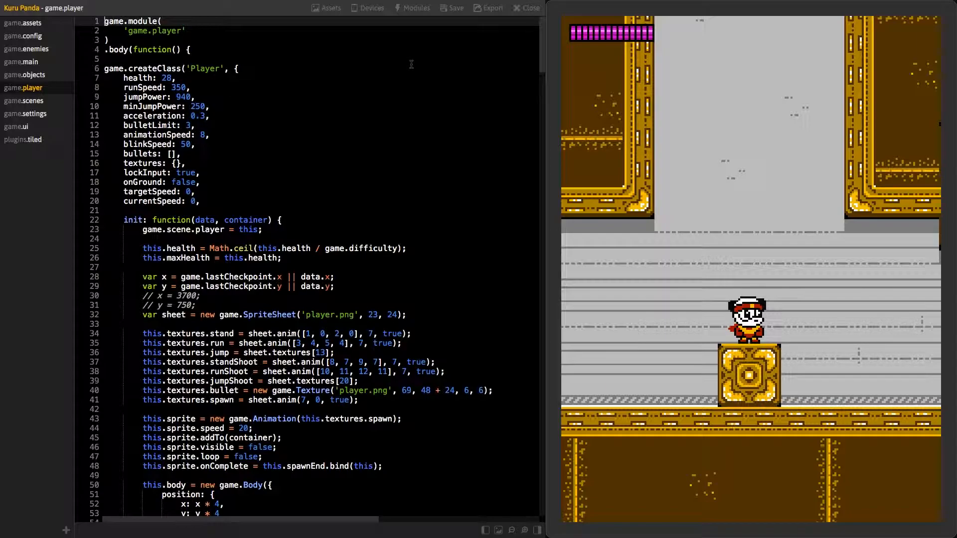
pyautogui.click(329, 8)
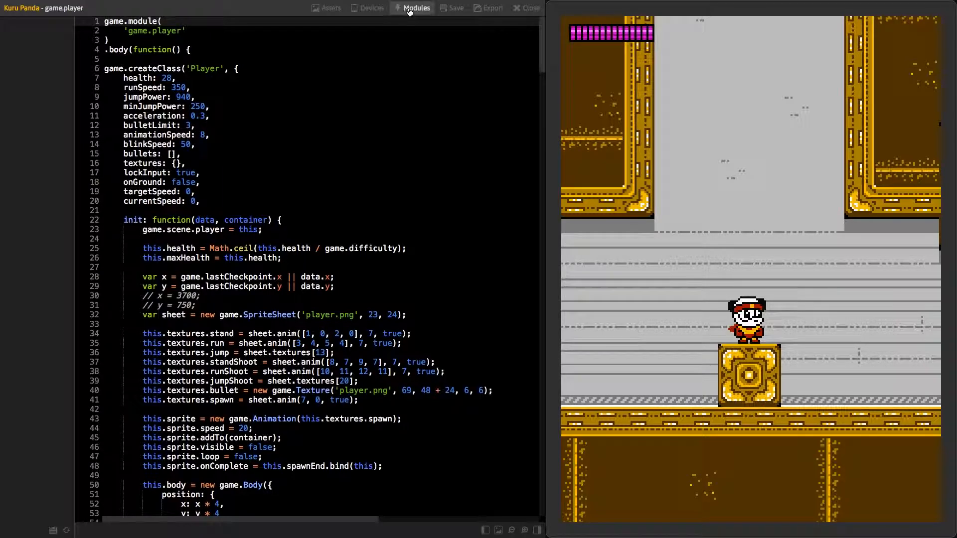
pyautogui.click(415, 8)
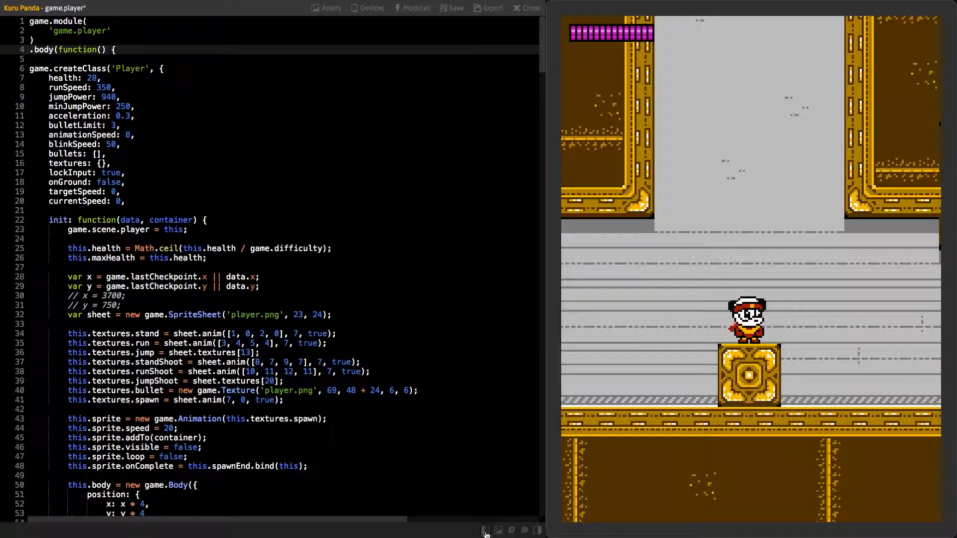
# Detach the game preview into its own floating window over the code editor.
pyautogui.click(485, 529)
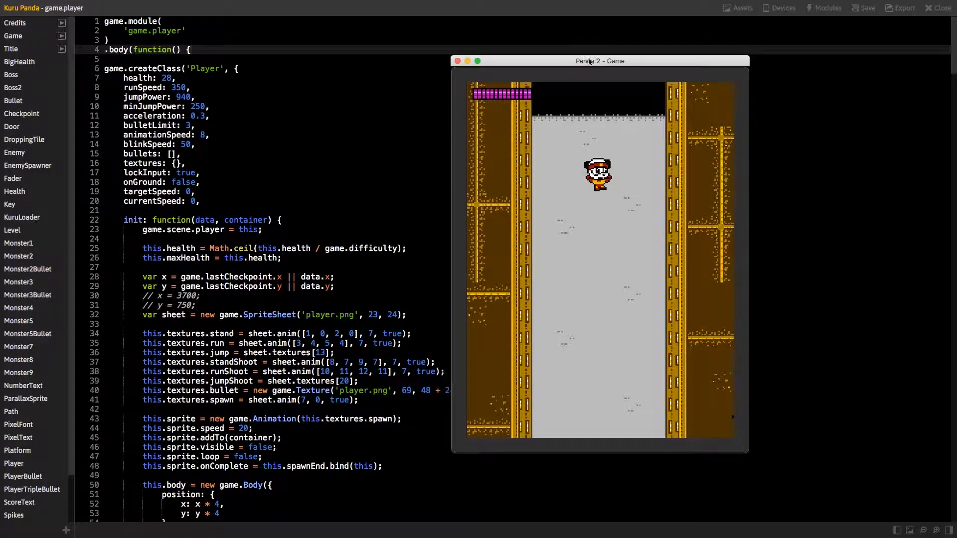
pyautogui.moveTo(589, 61); pyautogui.dragTo(328, 70)
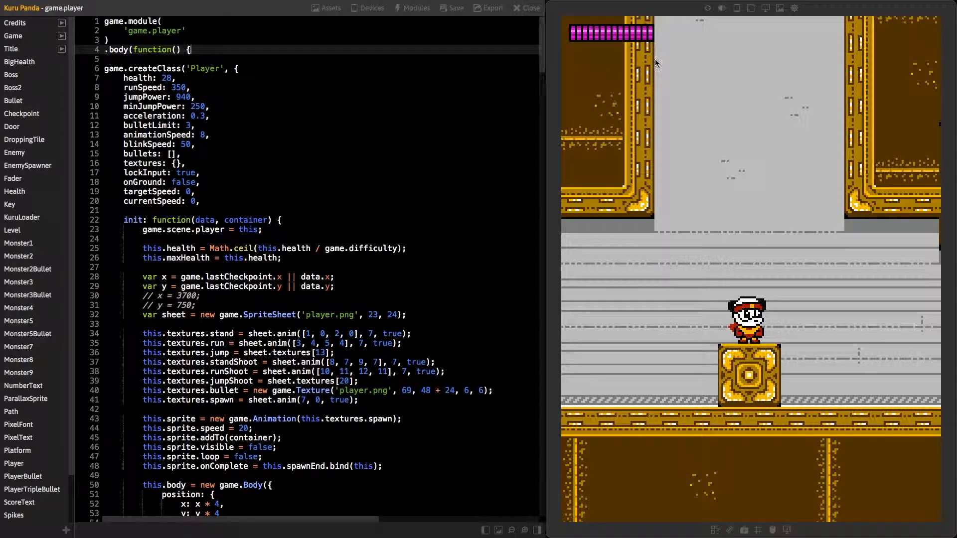
# Reload the docked game preview so the level runs again from the start.
pyautogui.click(707, 8)
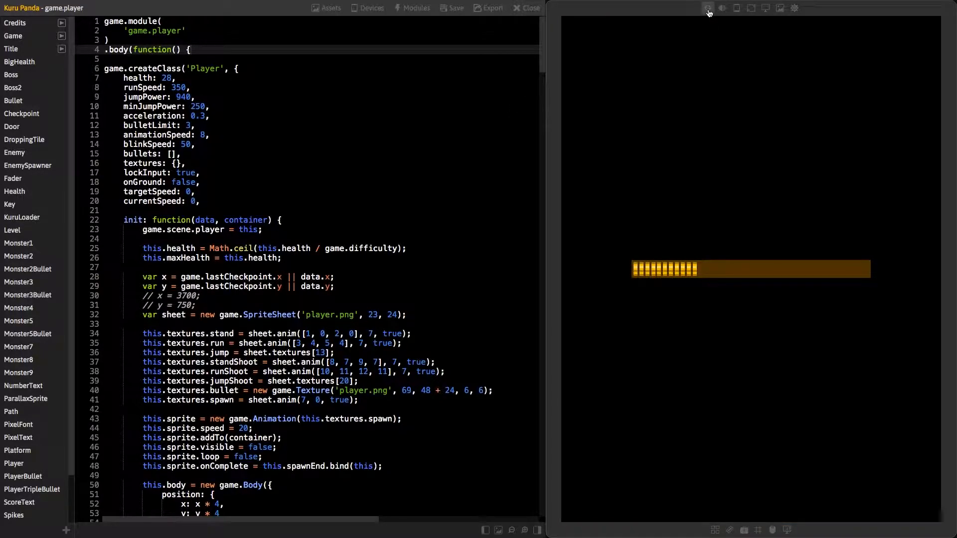
pyautogui.click(706, 8)
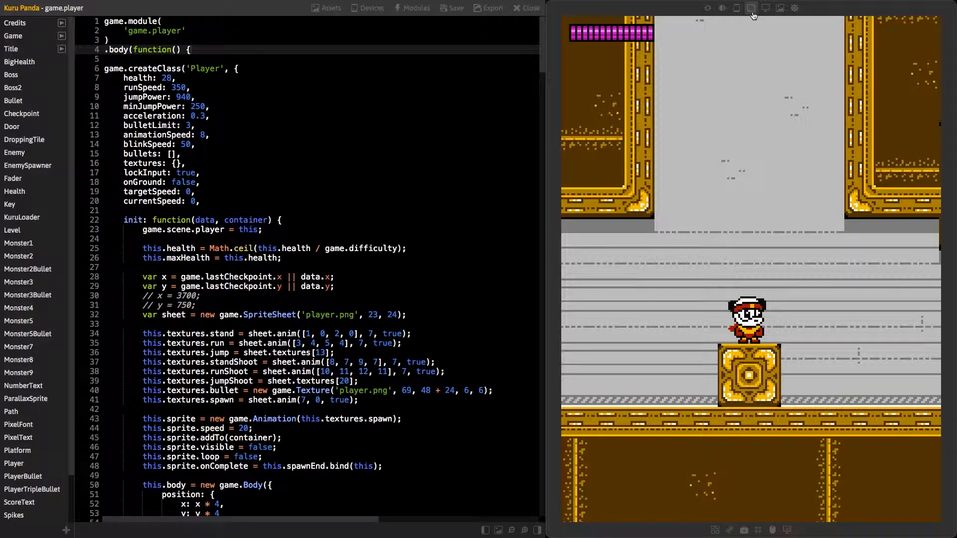
pyautogui.moveTo(750, 8)
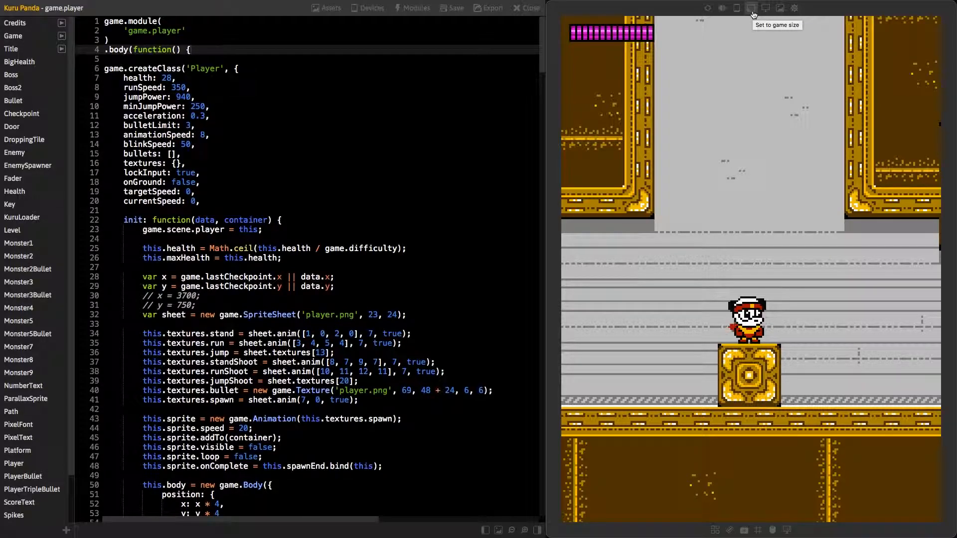
pyautogui.moveTo(770, 10)
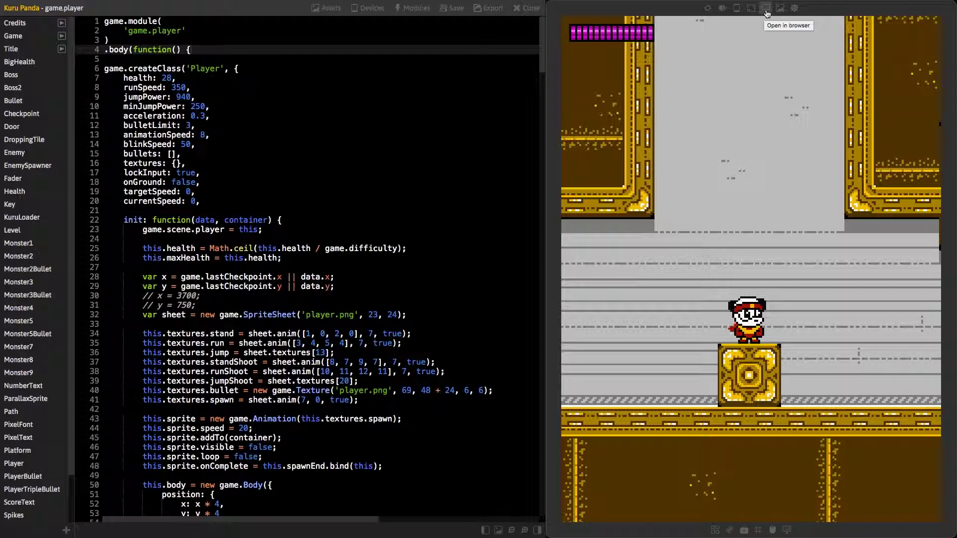
pyautogui.moveTo(782, 8)
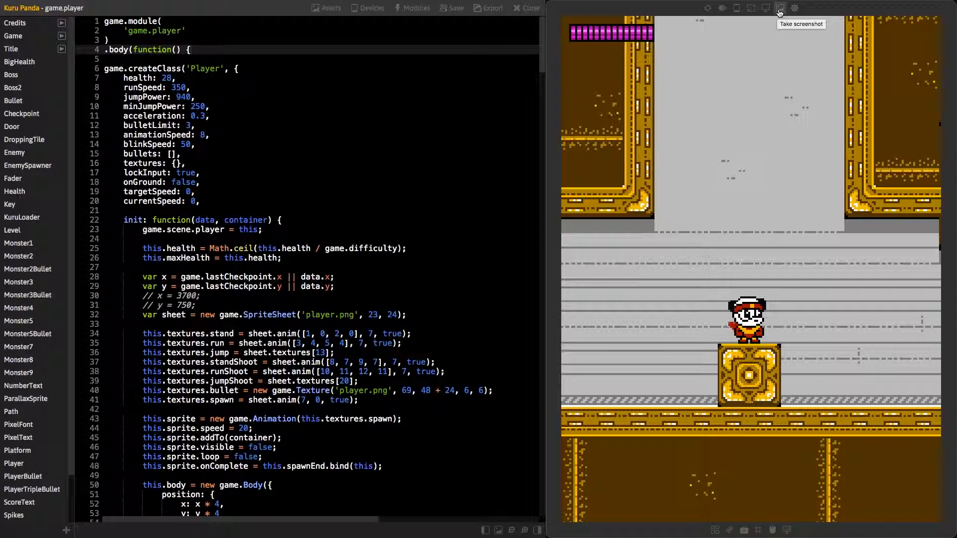
pyautogui.moveTo(796, 8)
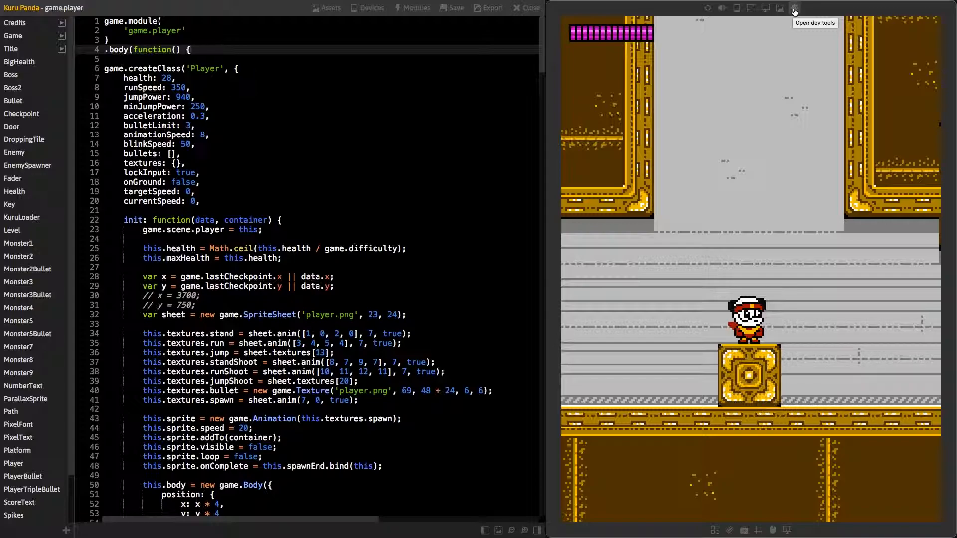
pyautogui.moveTo(754, 226)
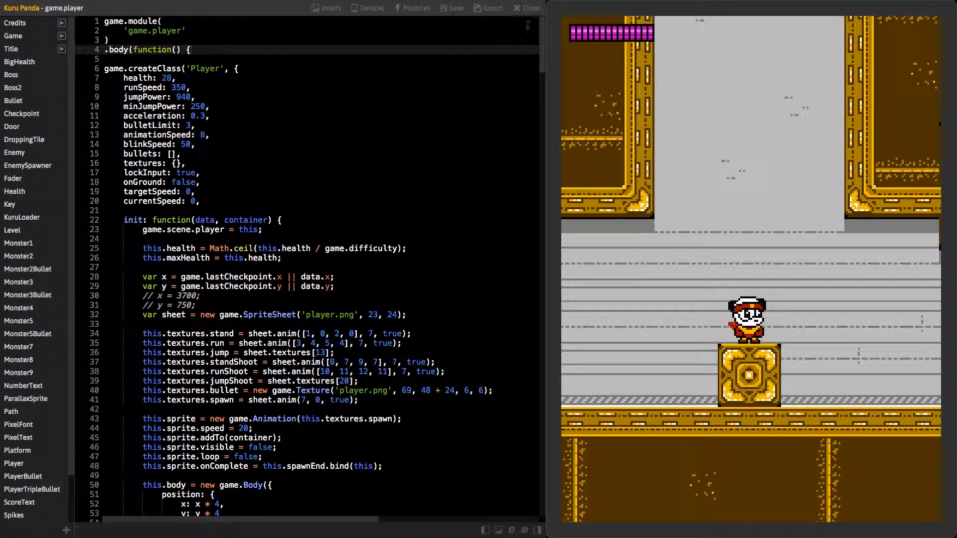
# Begin closing the Kuru Panda project, raising the unsaved-changes warning.
pyautogui.click(530, 8)
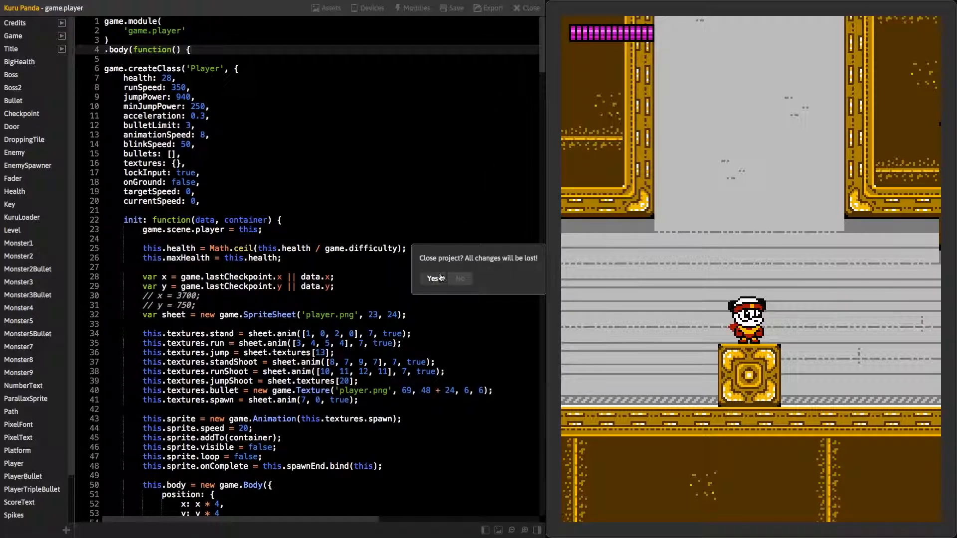